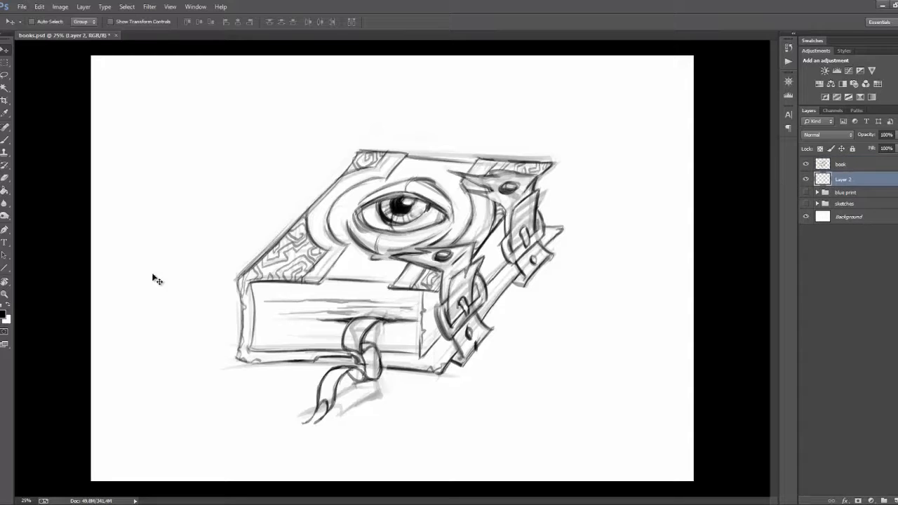
Fill the layer with a mid grey chosen as the foreground colour
{"action": "left_click", "coordinate": [4, 312]}
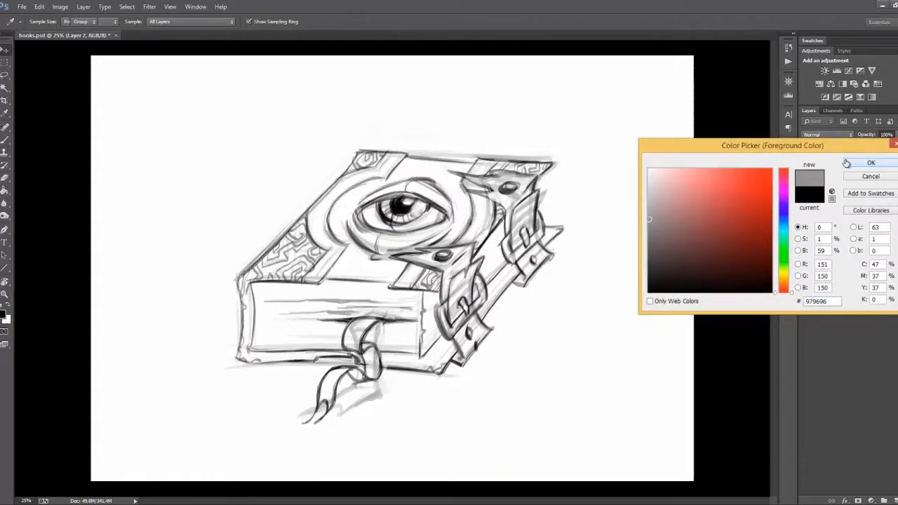
{"action": "left_click", "coordinate": [870, 163]}
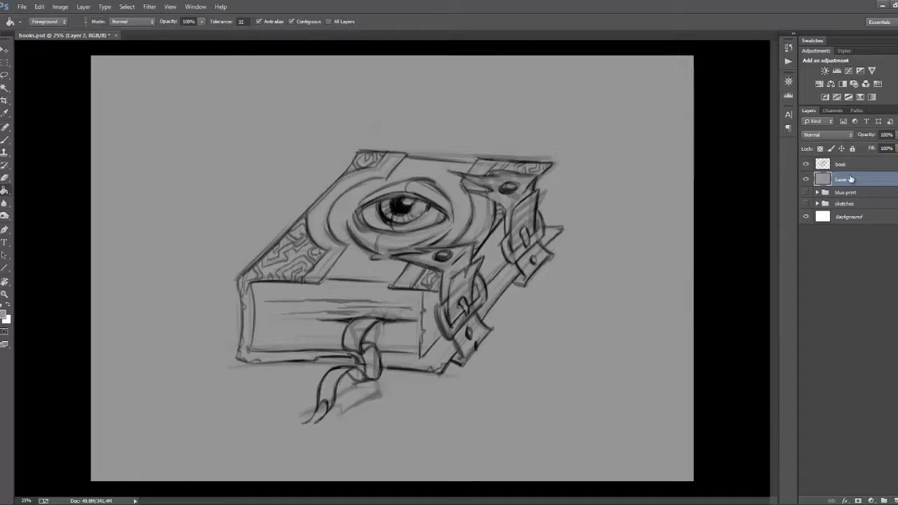
Name the layers 'back' and 'book sketch' and add a new empty layer between them
{"action": "double_click", "coordinate": [840, 180]}
{"action": "type", "text": "back"}
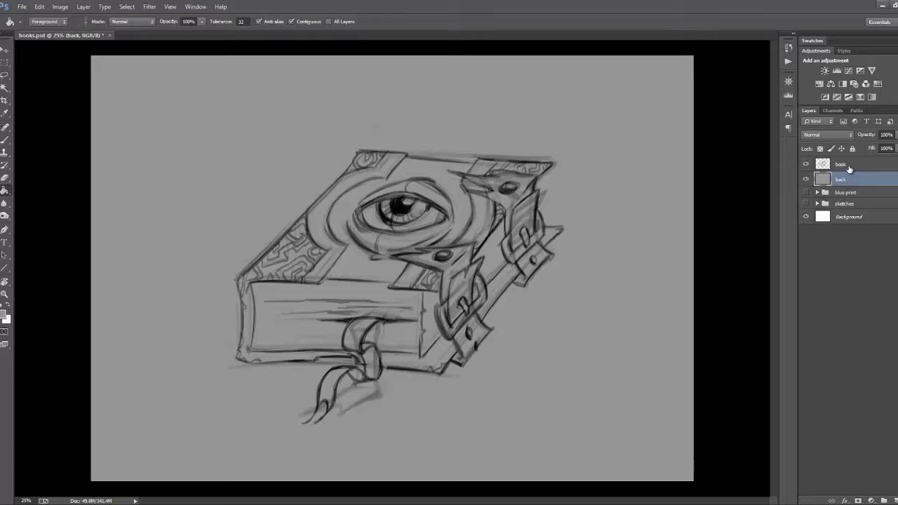
{"action": "double_click", "coordinate": [841, 164]}
{"action": "type", "text": " sketch"}
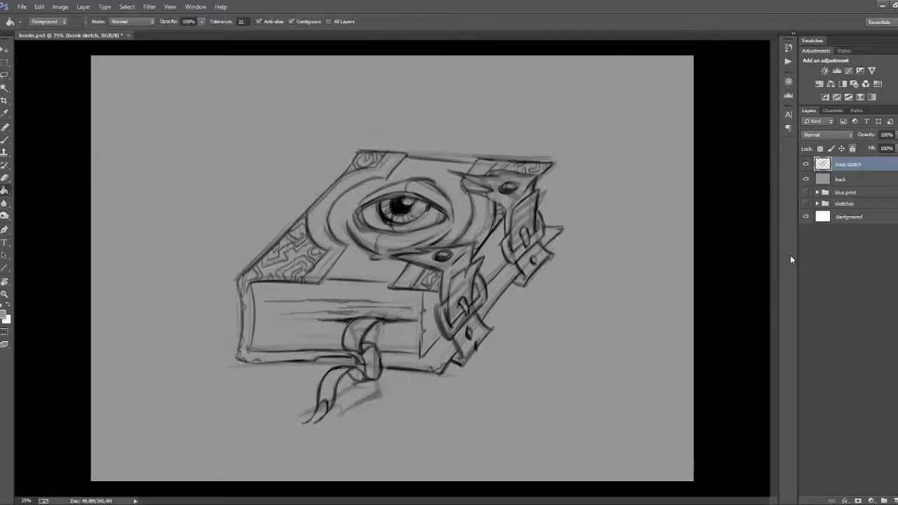
{"action": "left_click", "coordinate": [839, 180]}
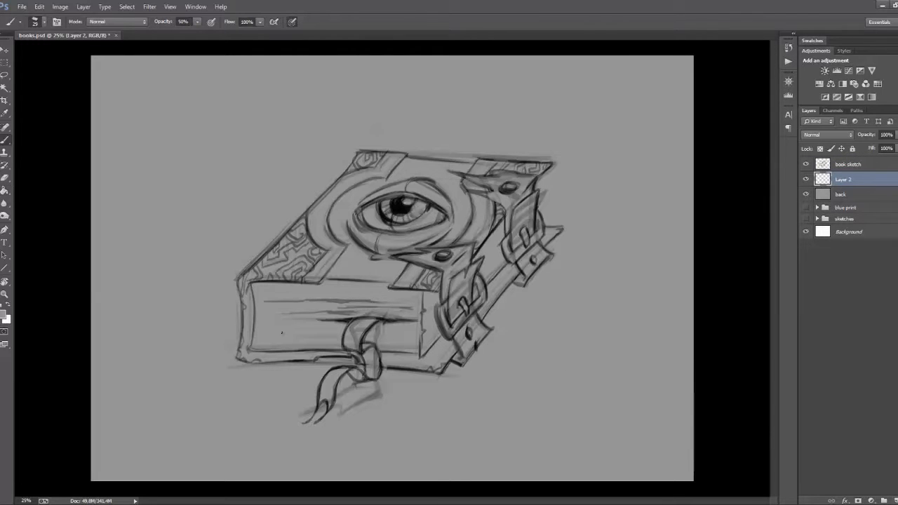
Block in the book with a light beige cover, gold trim and light cyan bands
{"action": "left_click", "coordinate": [42, 22]}
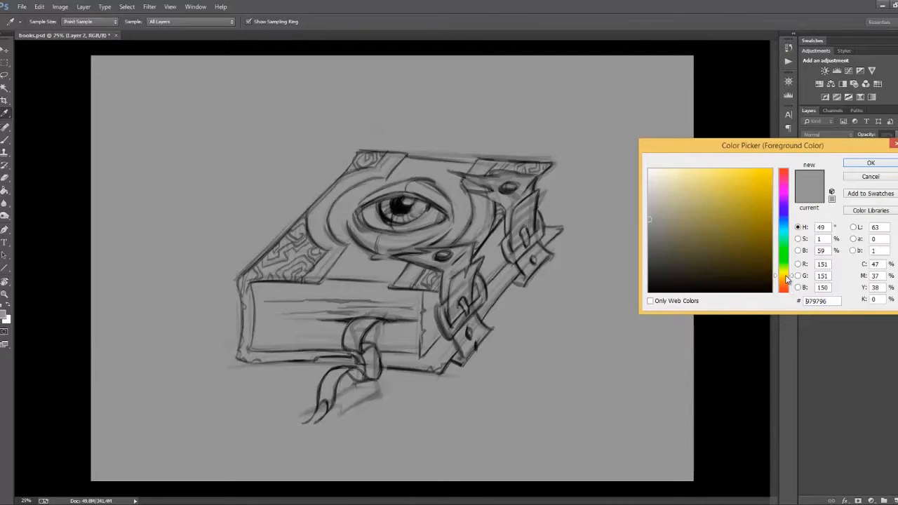
{"action": "left_click", "coordinate": [680, 192]}
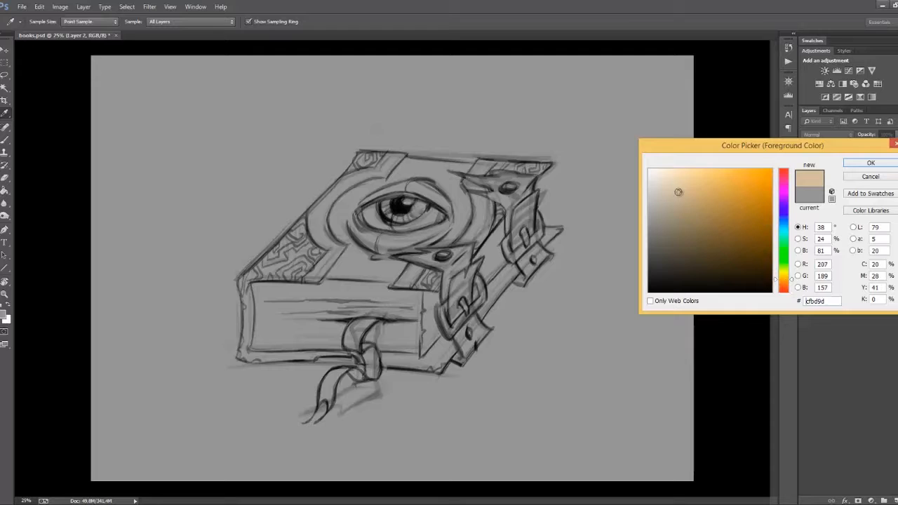
{"action": "left_click", "coordinate": [689, 183]}
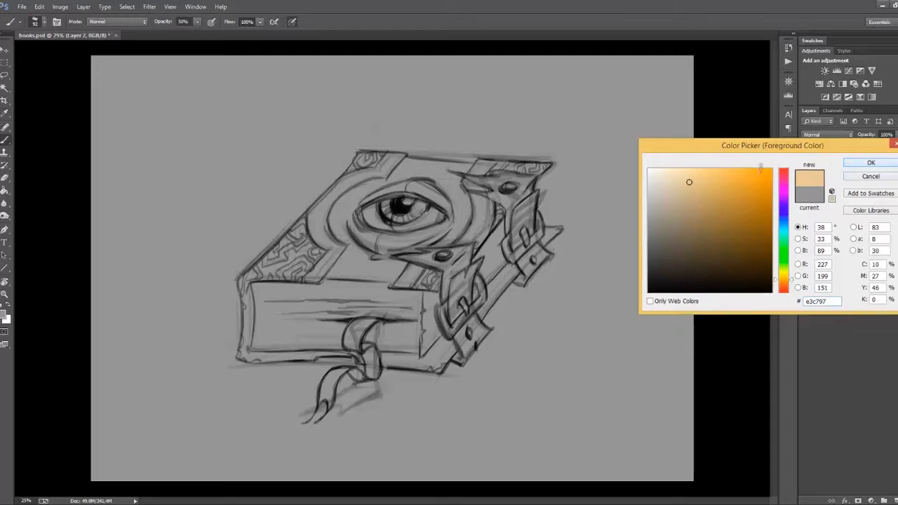
{"action": "left_click", "coordinate": [871, 163]}
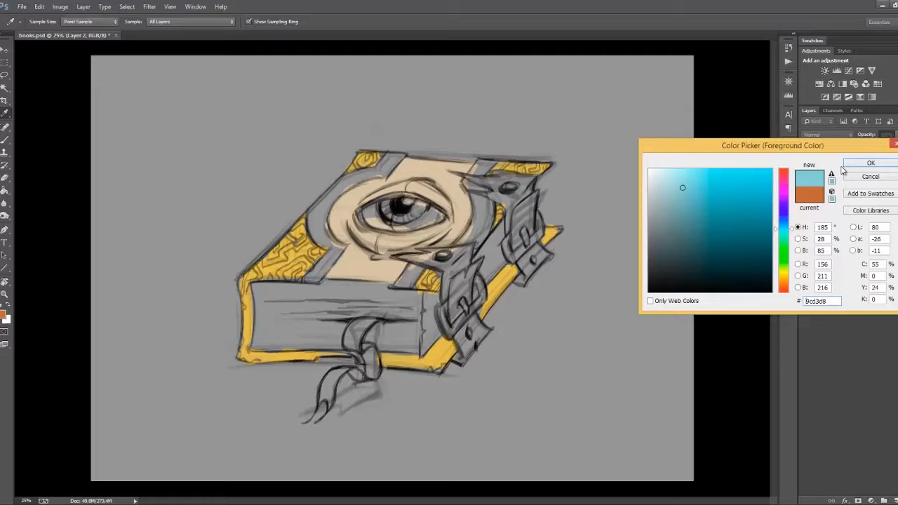
{"action": "left_click", "coordinate": [870, 162]}
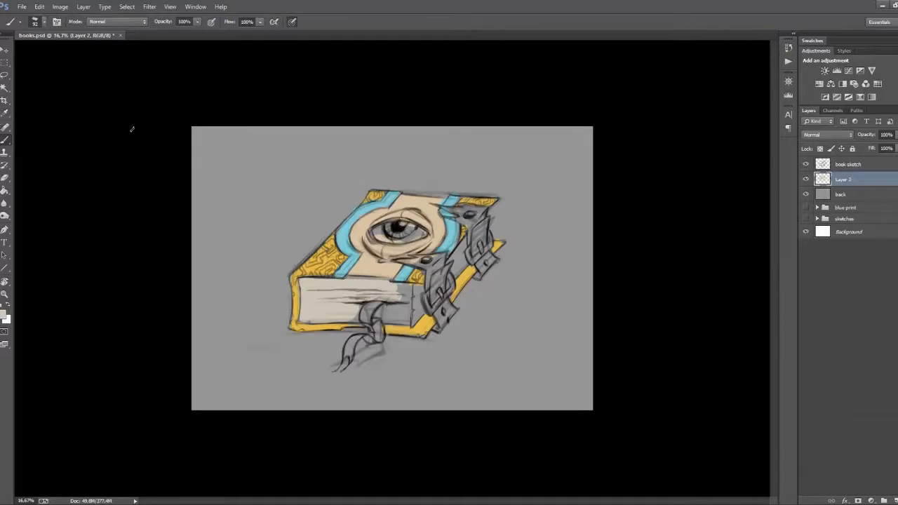
Try pale cyan, dark brown, orange and purple colour variations on the book
{"action": "left_click", "coordinate": [5, 314]}
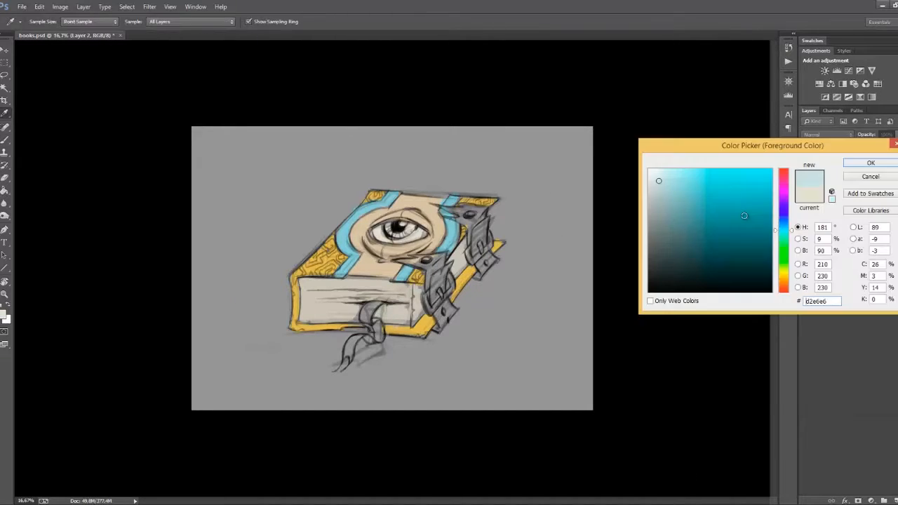
{"action": "left_click", "coordinate": [870, 163]}
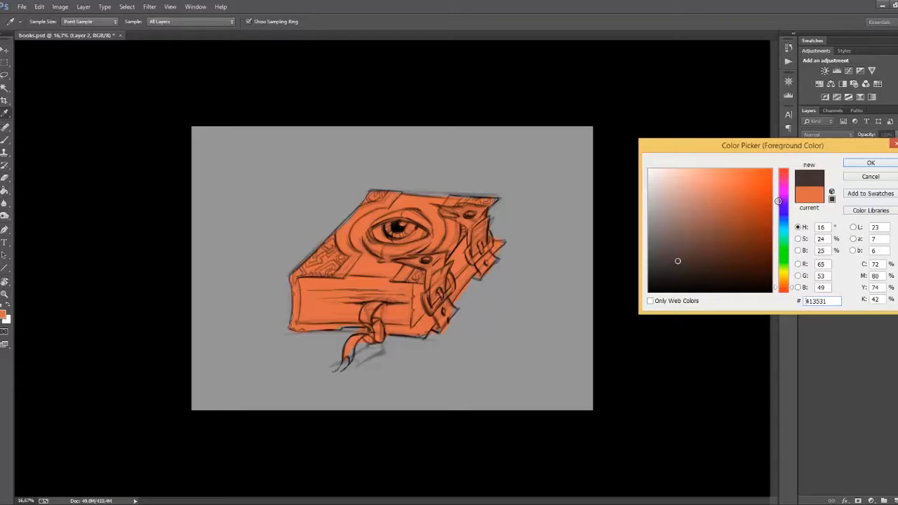
{"action": "left_click", "coordinate": [731, 193]}
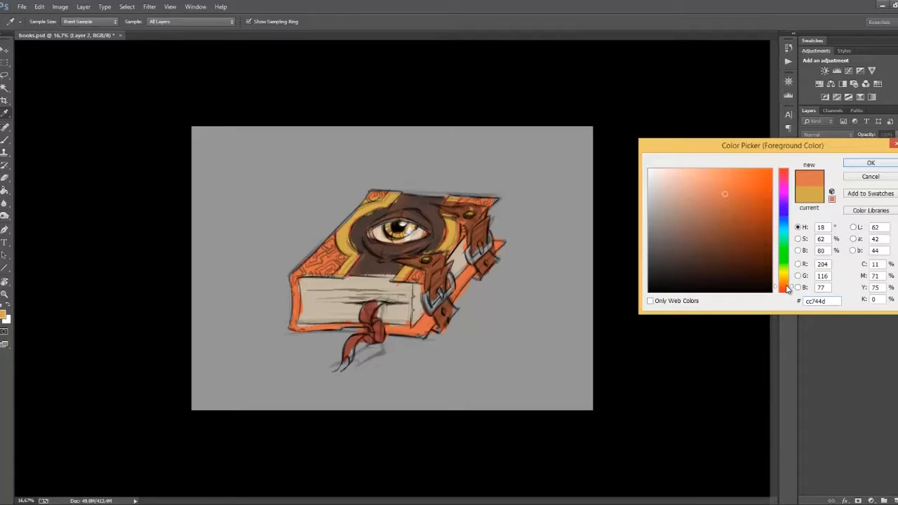
{"action": "left_click", "coordinate": [870, 163]}
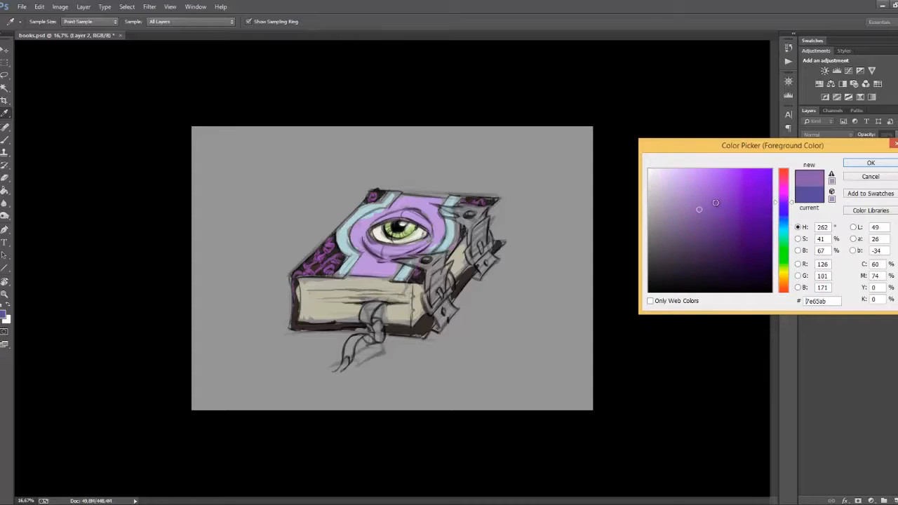
{"action": "left_click", "coordinate": [870, 163]}
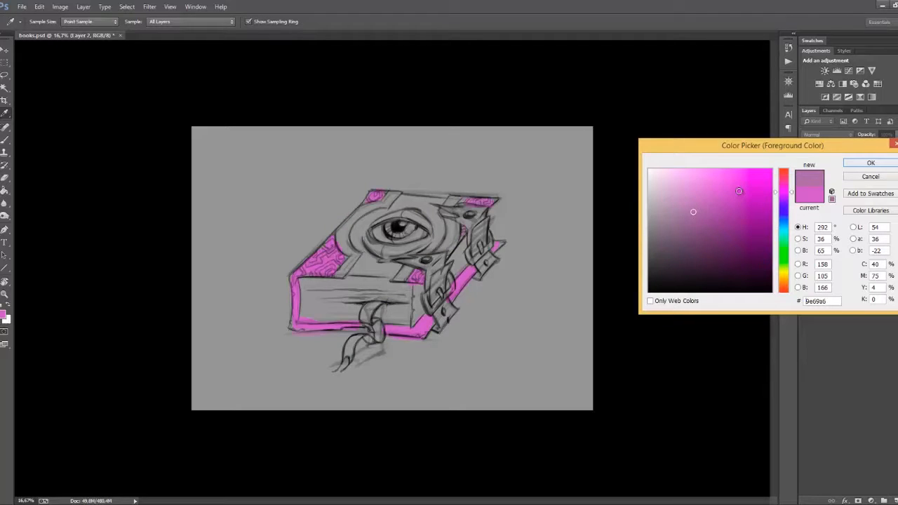
Test magenta and brown tones, keep the purple scheme, and bring up the layer's blending options
{"action": "left_click", "coordinate": [870, 163]}
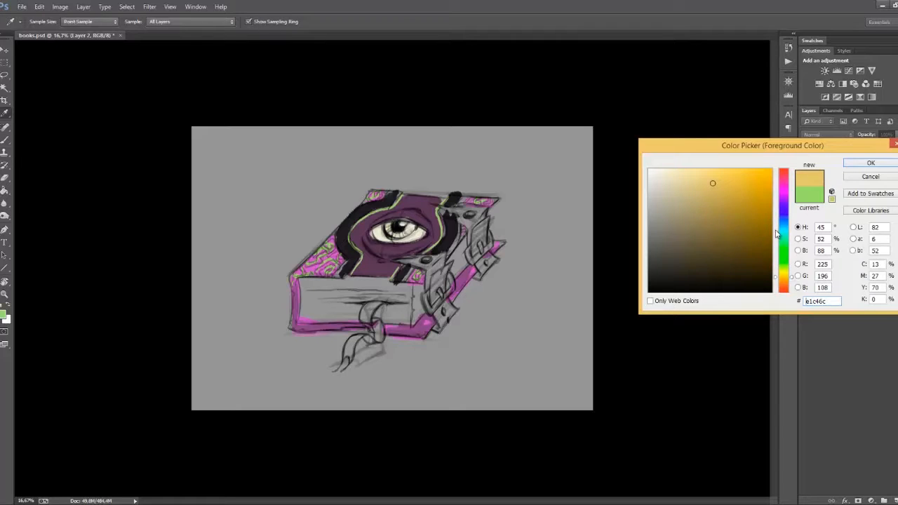
{"action": "left_click", "coordinate": [870, 163]}
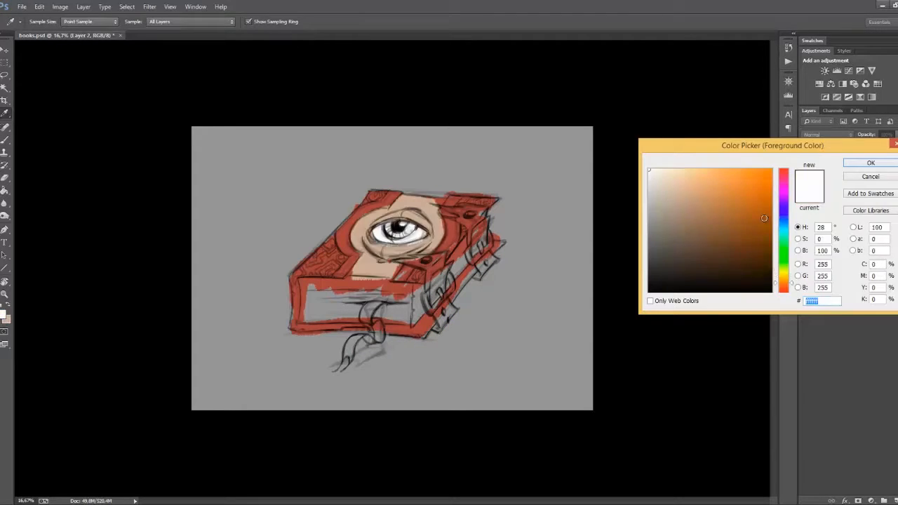
{"action": "left_click", "coordinate": [674, 200]}
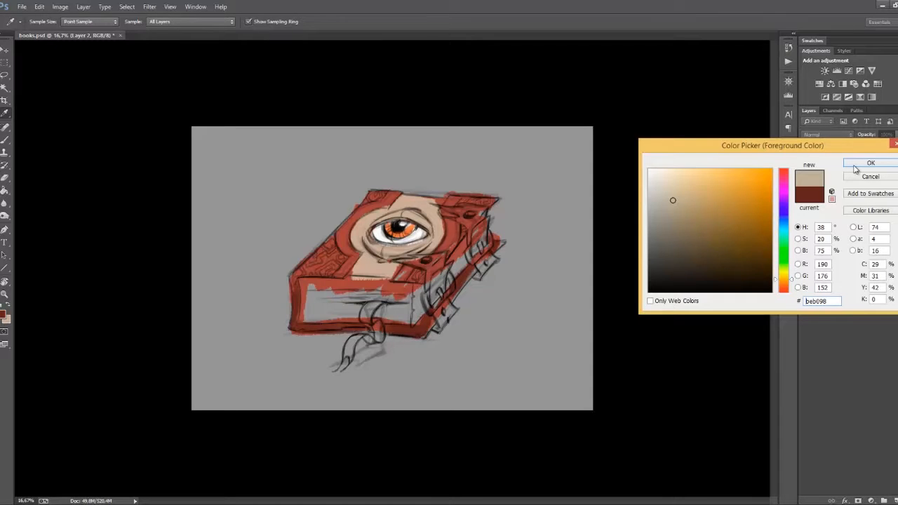
{"action": "left_click", "coordinate": [871, 163]}
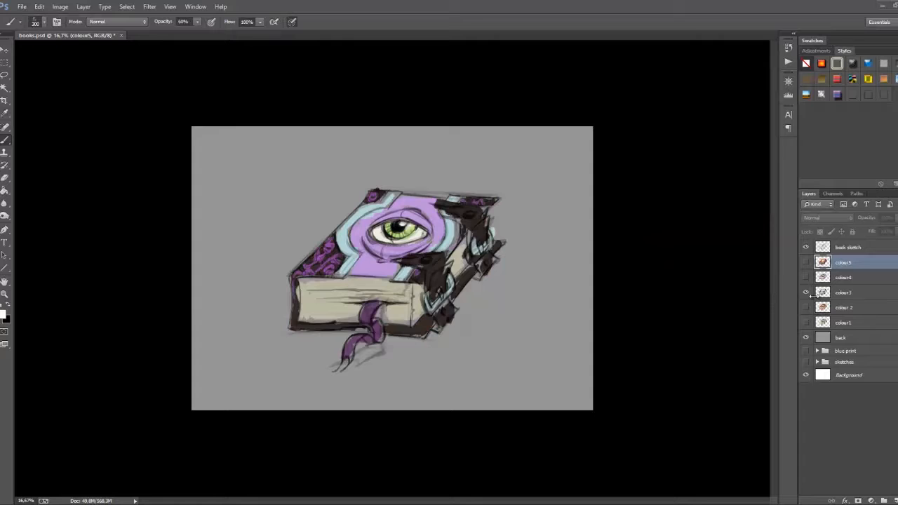
{"action": "double_click", "coordinate": [848, 262]}
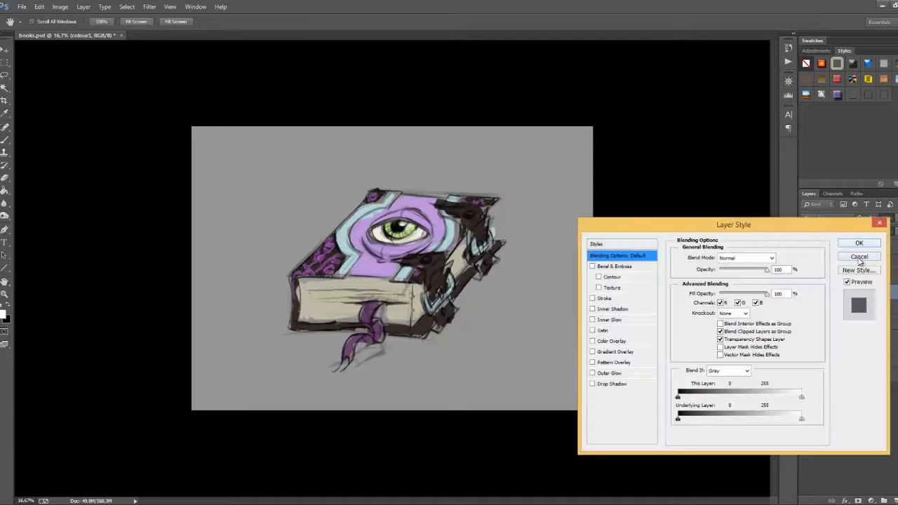
Close Layer Style and use Layer 2's options to set up the small merged reference copy
{"action": "left_click", "coordinate": [859, 257]}
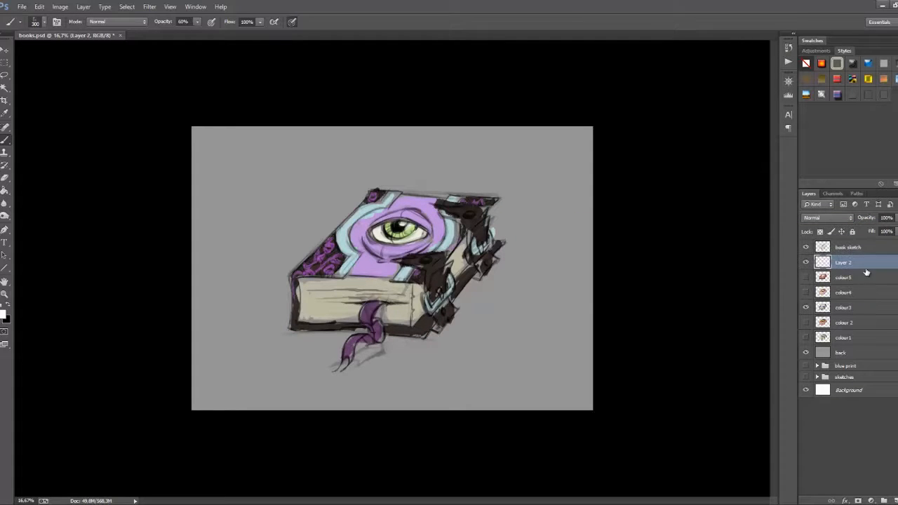
{"action": "right_click", "coordinate": [842, 262]}
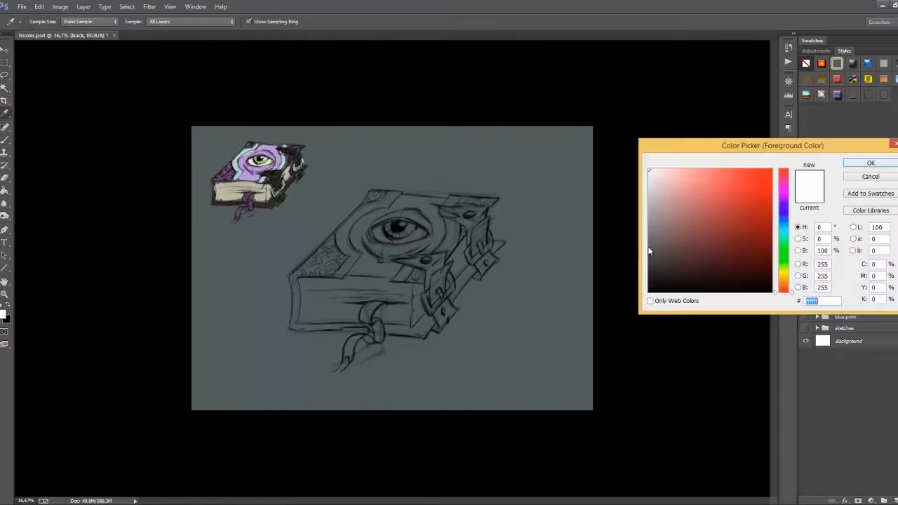
Brush darker shading and a pale grey-beige haze into the grey-green background
{"action": "left_click", "coordinate": [870, 163]}
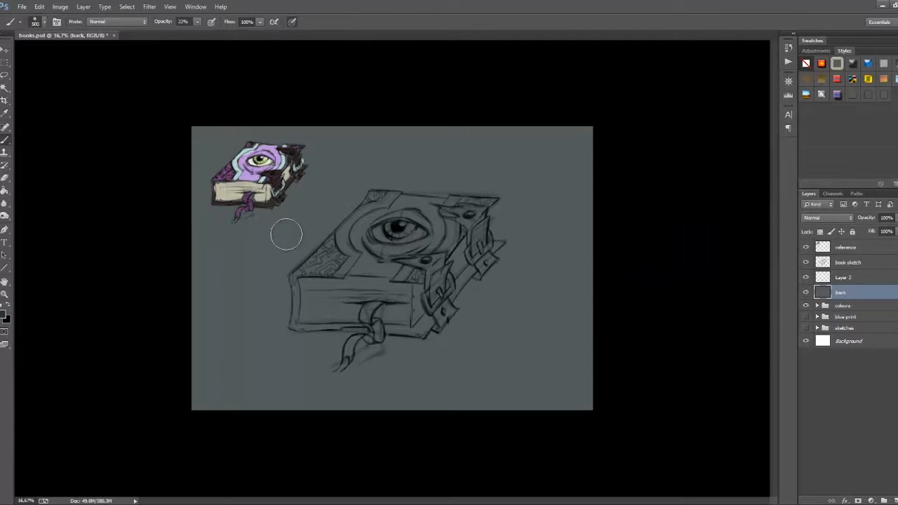
{"action": "left_click_drag", "start_coordinate": [286, 233], "coordinate": [517, 320]}
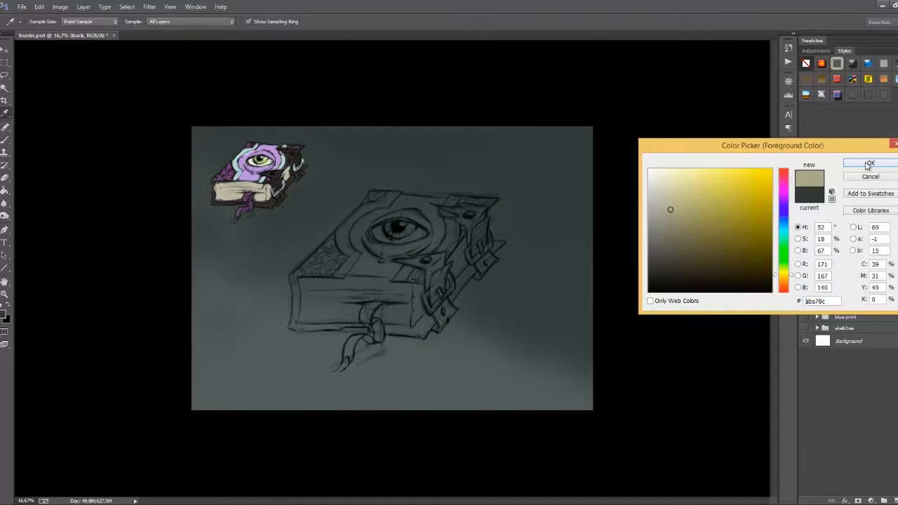
{"action": "left_click", "coordinate": [870, 163]}
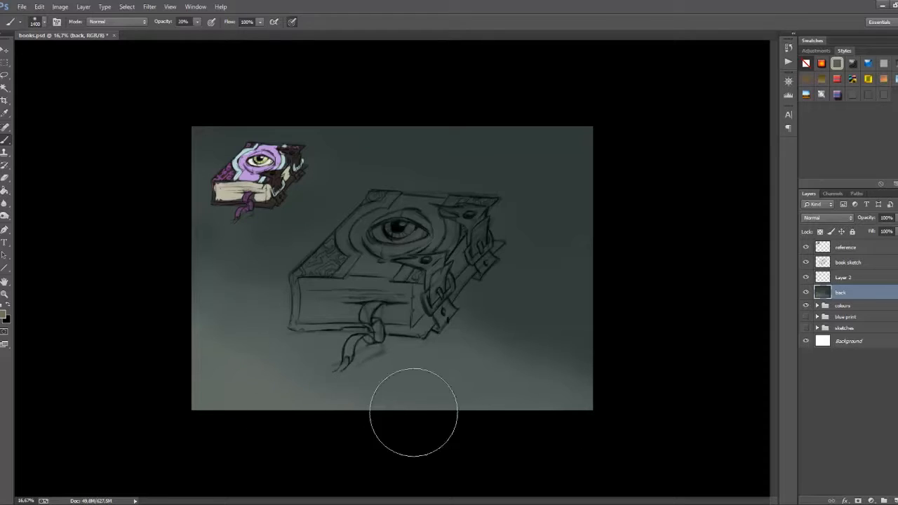
{"action": "left_click_drag", "start_coordinate": [414, 410], "coordinate": [424, 246]}
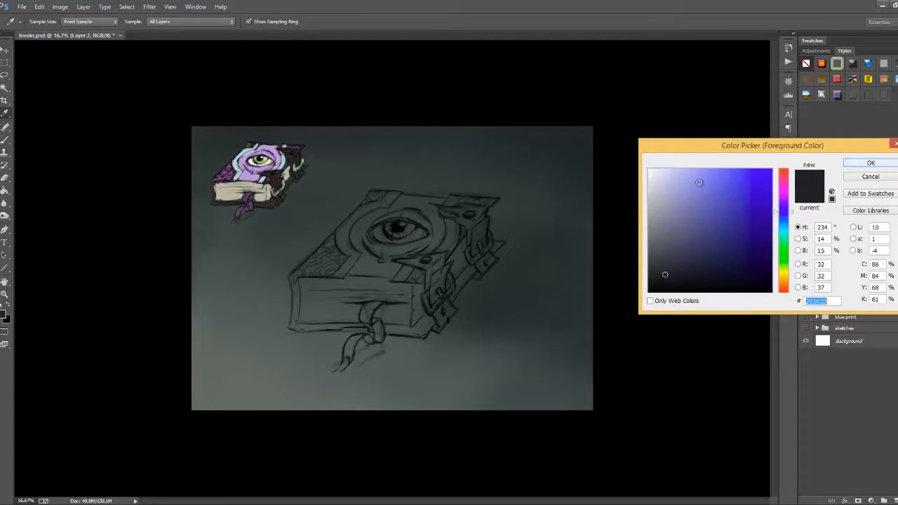
Paint the dark grey cover and a muted purple band around the eye
{"action": "left_click", "coordinate": [870, 163]}
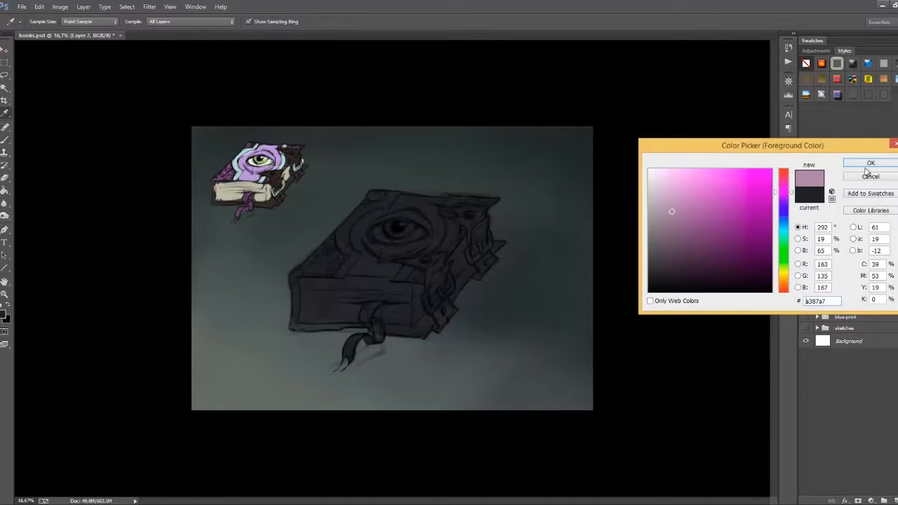
{"action": "left_click", "coordinate": [871, 163]}
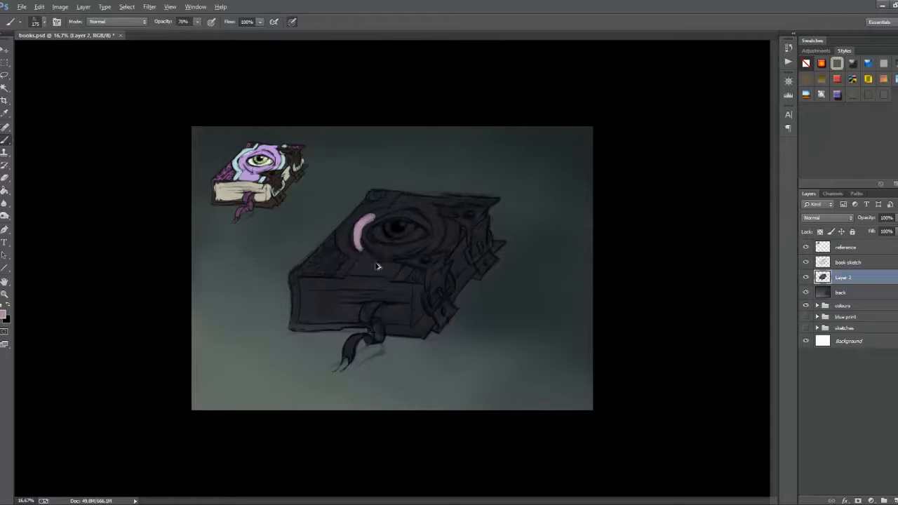
{"action": "left_click_drag", "start_coordinate": [358, 253], "coordinate": [414, 211]}
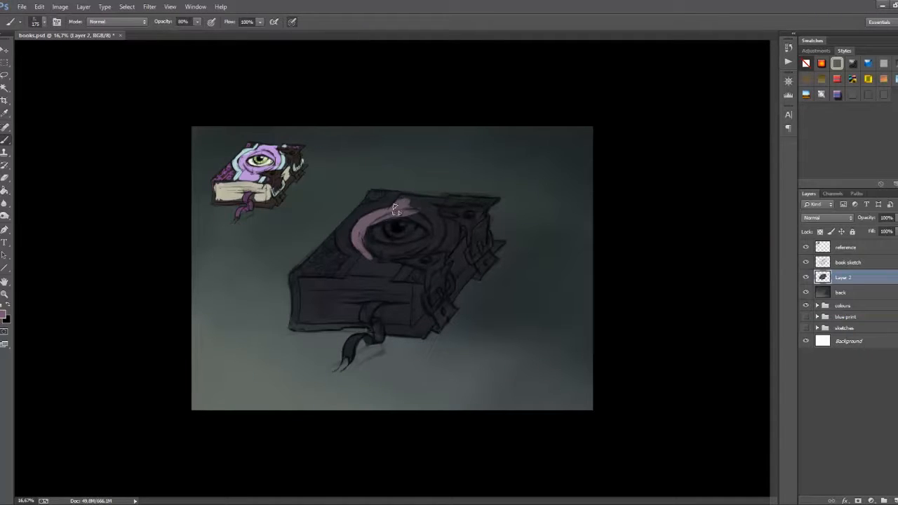
{"action": "left_click_drag", "start_coordinate": [393, 211], "coordinate": [400, 267]}
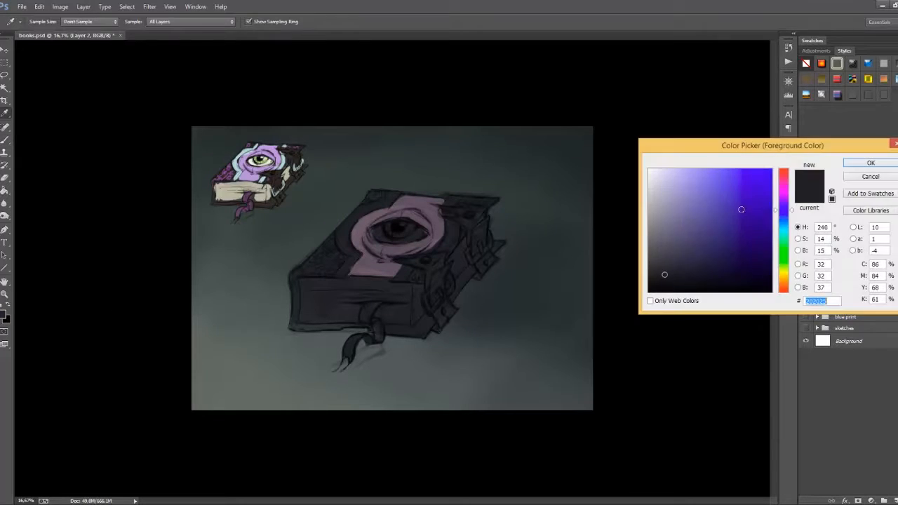
Add dark bluish and dark teal tones for the straps and trim
{"action": "left_click", "coordinate": [870, 163]}
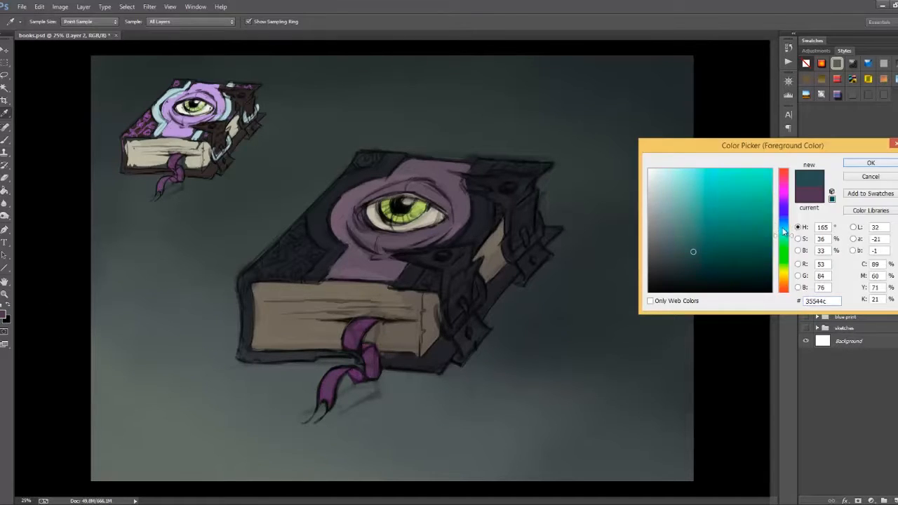
{"action": "left_click", "coordinate": [870, 163]}
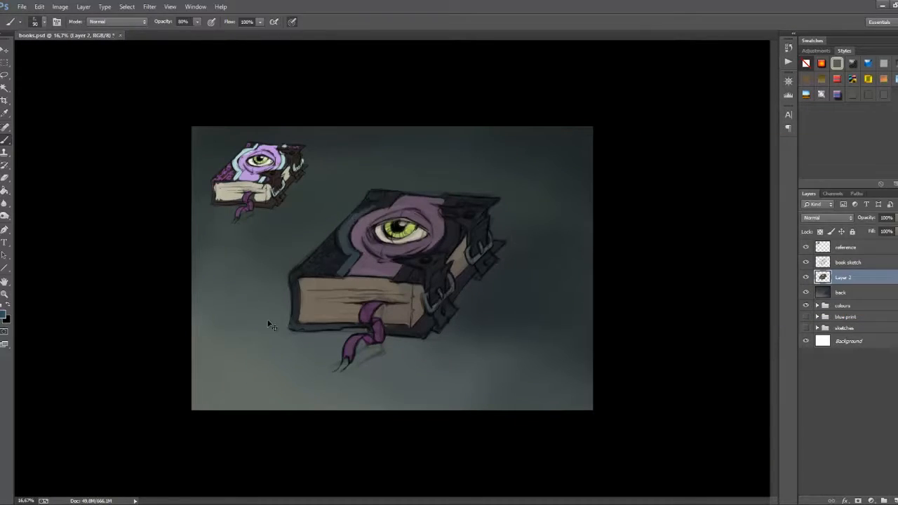
Brush pale blue-grey trim lines along the large book's cover edges
{"action": "left_click_drag", "start_coordinate": [357, 203], "coordinate": [344, 273]}
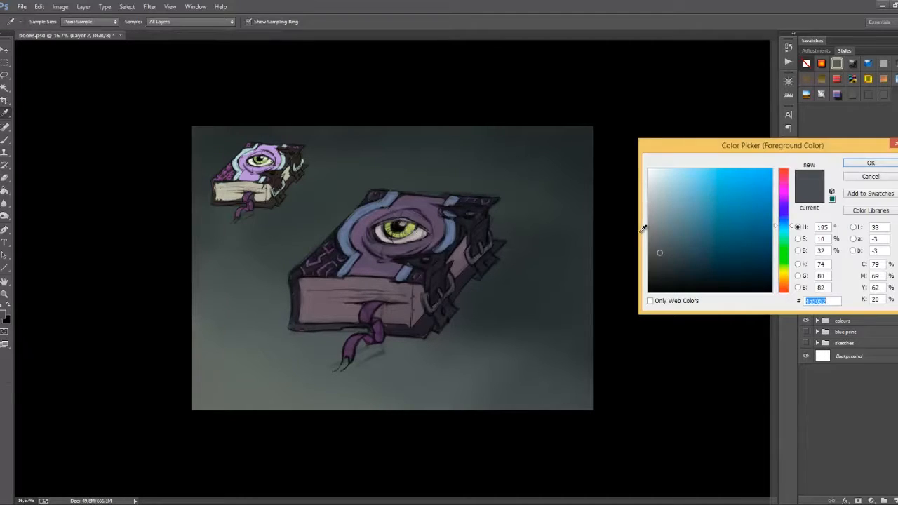
Paint dark blue-grey multiply shadows over the spine, pages and lower cover
{"action": "left_click", "coordinate": [870, 163]}
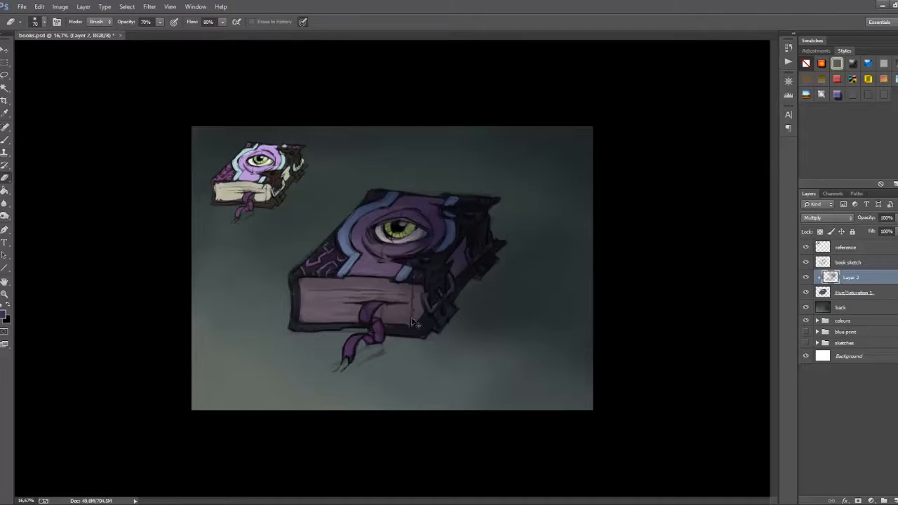
{"action": "left_click", "coordinate": [379, 323]}
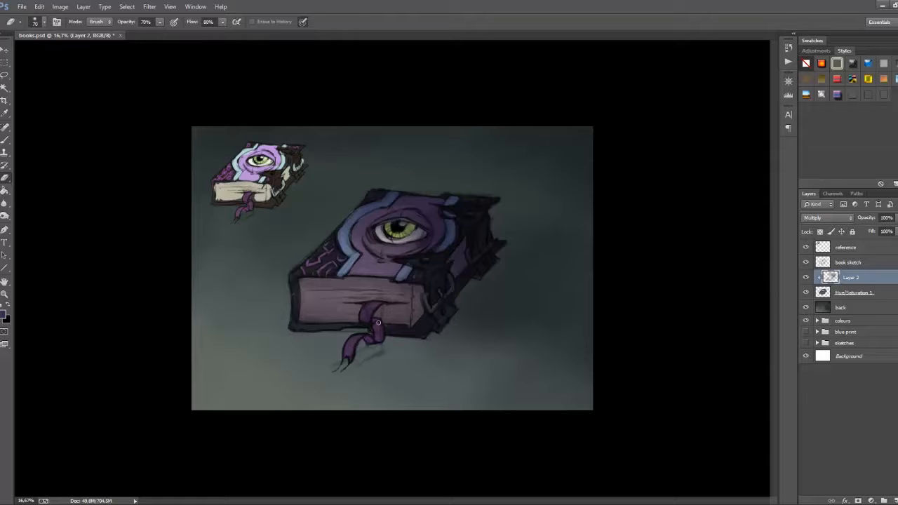
{"action": "left_click_drag", "start_coordinate": [379, 322], "coordinate": [357, 317]}
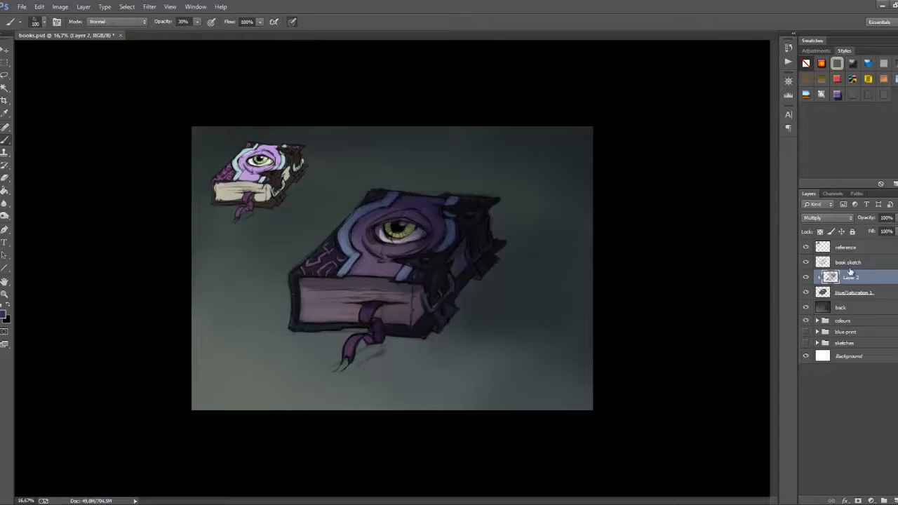
{"action": "left_click", "coordinate": [826, 217]}
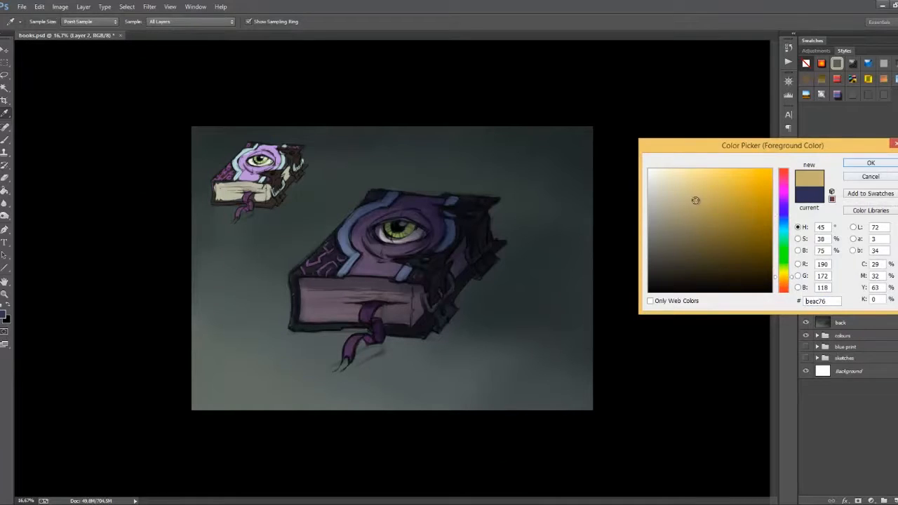
Brush warm tan highlights on the pages and pink runes on the side panel
{"action": "left_click", "coordinate": [870, 163]}
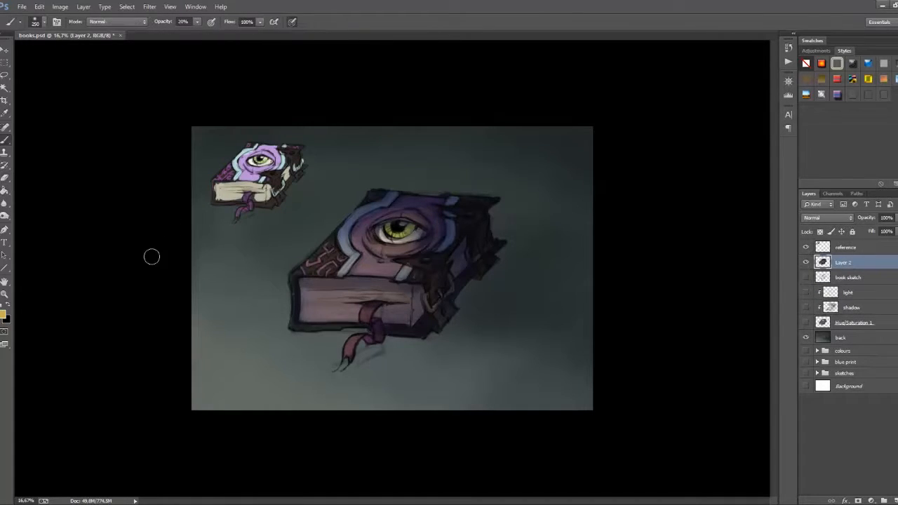
{"action": "left_click", "coordinate": [36, 23]}
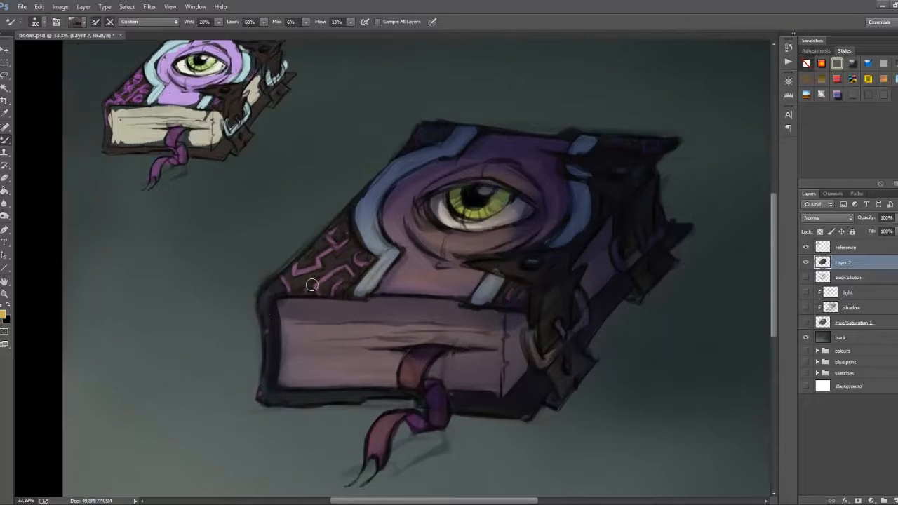
Switch to a different painting tool and darken outlines along edges, straps and trim
{"action": "left_click", "coordinate": [5, 140]}
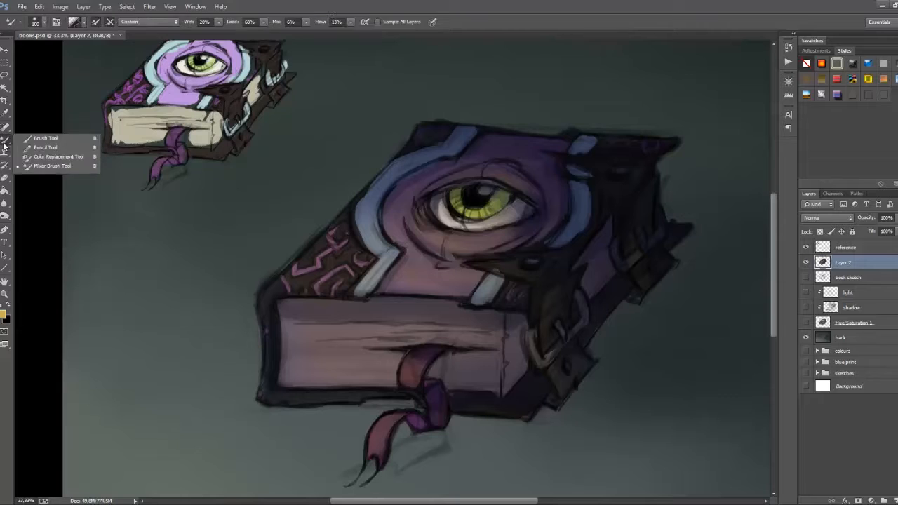
{"action": "left_click", "coordinate": [52, 166]}
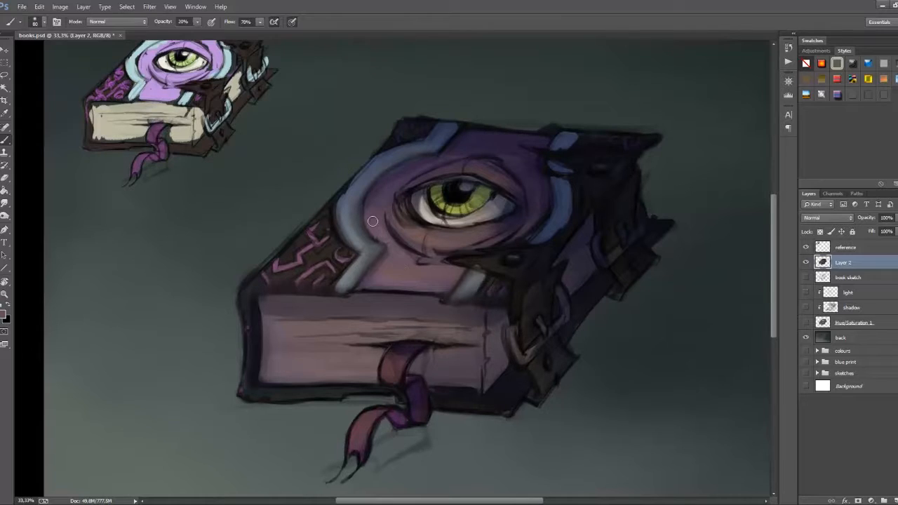
{"action": "left_click", "coordinate": [259, 23]}
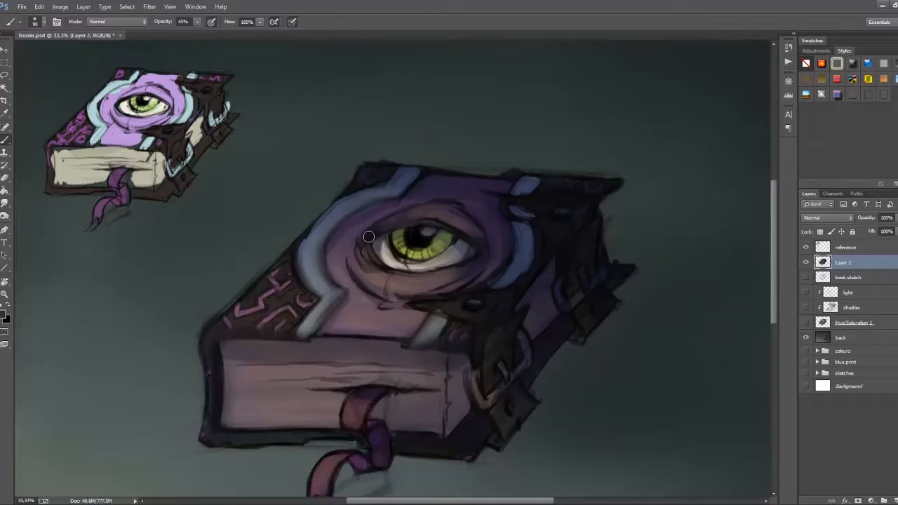
{"action": "mouse_move", "coordinate": [455, 216]}
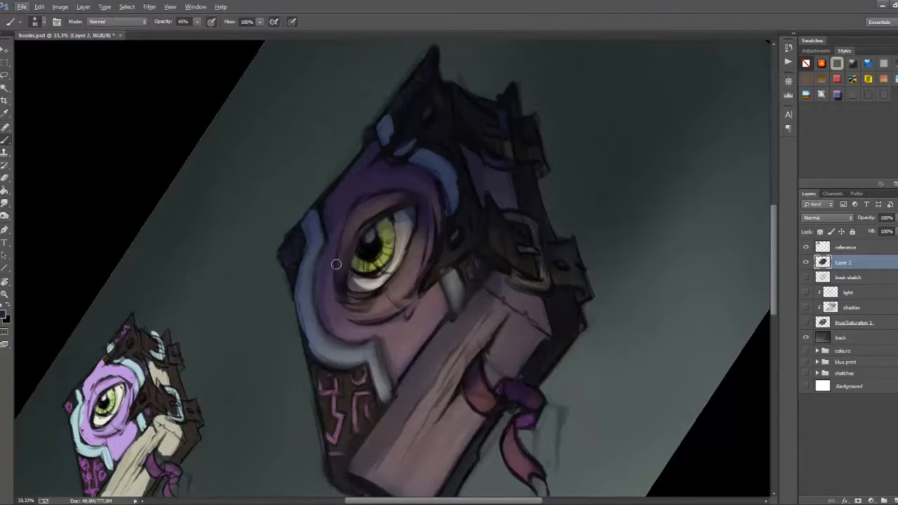
Paint darker shading around the eye and its socket on the cover
{"action": "left_click_drag", "start_coordinate": [337, 264], "coordinate": [405, 196]}
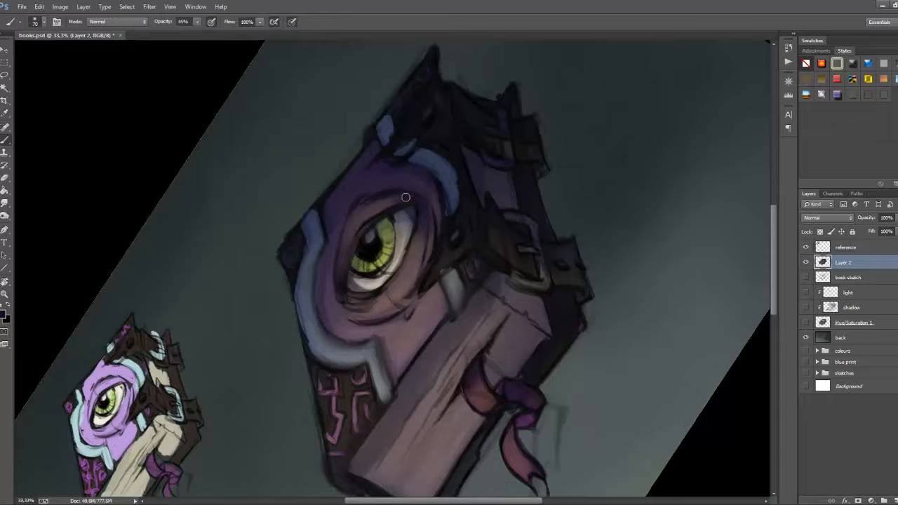
{"action": "left_click_drag", "start_coordinate": [405, 196], "coordinate": [340, 264]}
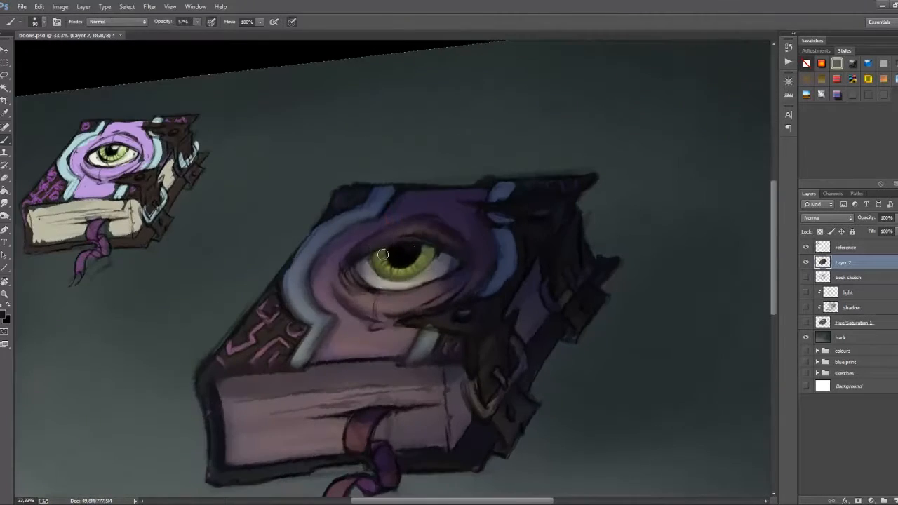
Brush streaky grain texture onto the book's pages
{"action": "left_click_drag", "start_coordinate": [382, 254], "coordinate": [415, 287]}
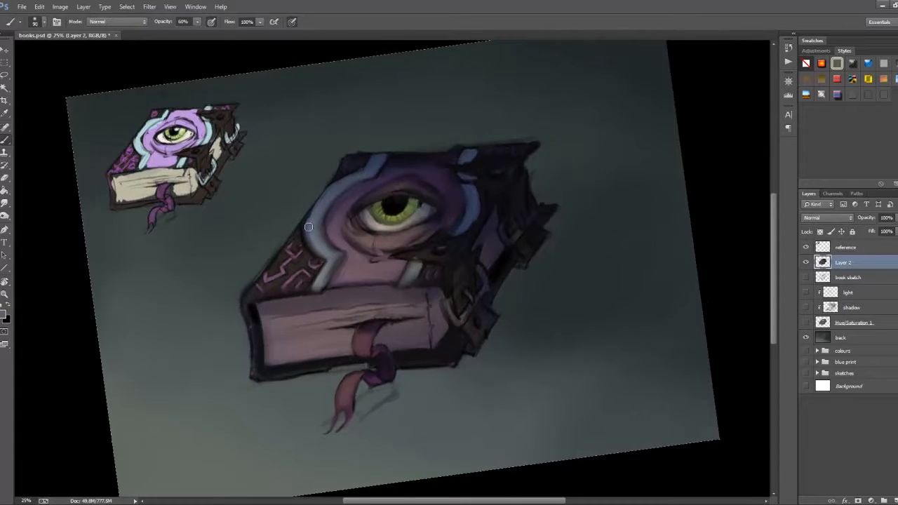
Paint further shading strokes across the large book's cover
{"action": "left_click_drag", "start_coordinate": [309, 227], "coordinate": [244, 289]}
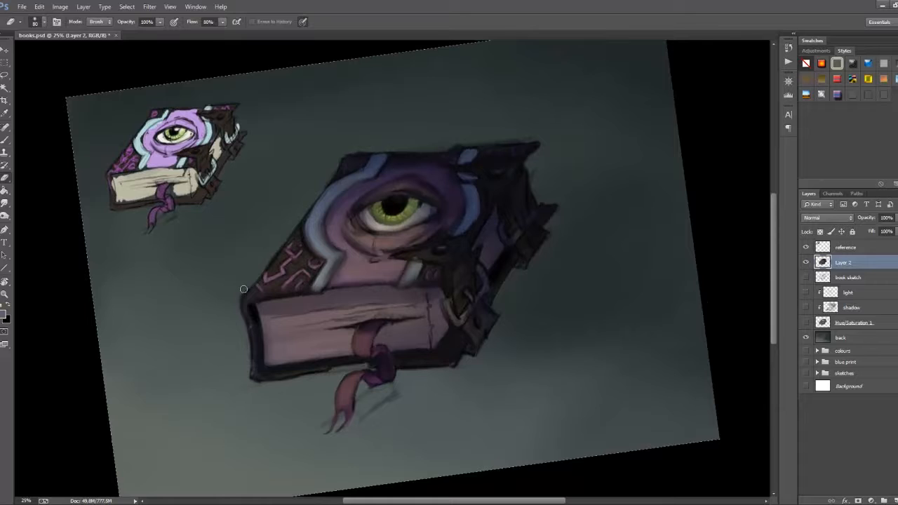
{"action": "left_click_drag", "start_coordinate": [244, 289], "coordinate": [239, 393]}
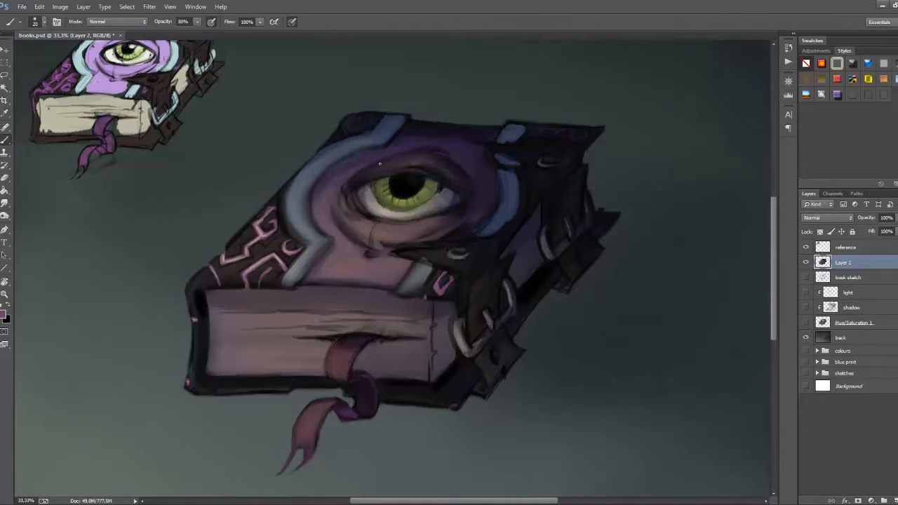
Paint purple shading onto the book cover over the sketch
{"action": "left_click_drag", "start_coordinate": [379, 161], "coordinate": [351, 123]}
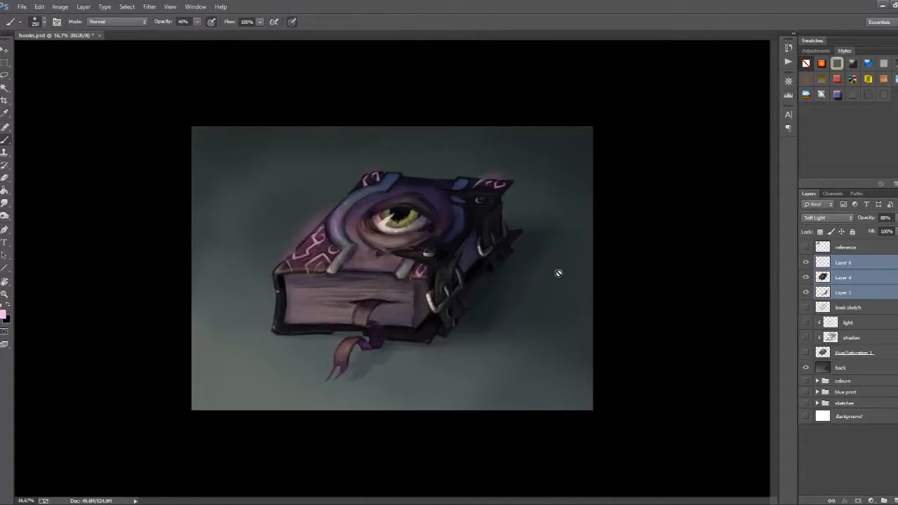
Paint warm light around the cover's eye and the book's left corner on the lighting layer
{"action": "left_click", "coordinate": [368, 216]}
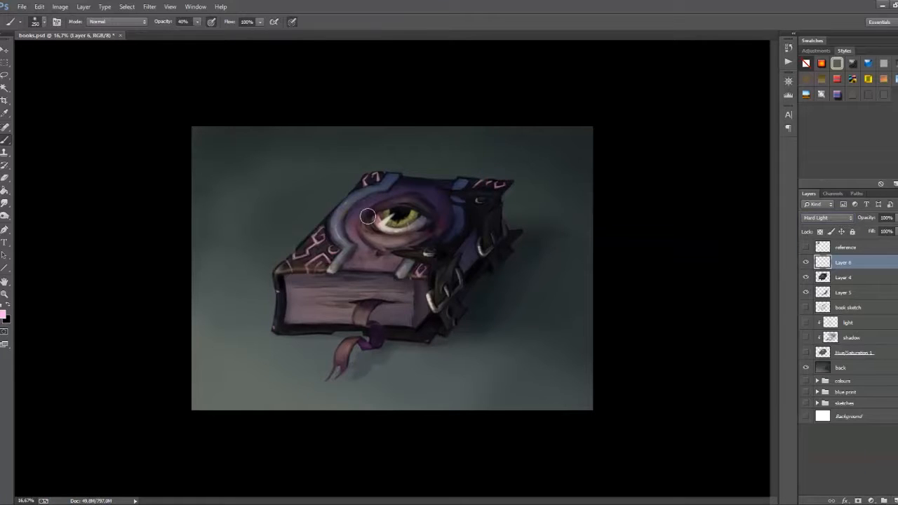
{"action": "left_click_drag", "start_coordinate": [368, 216], "coordinate": [314, 275]}
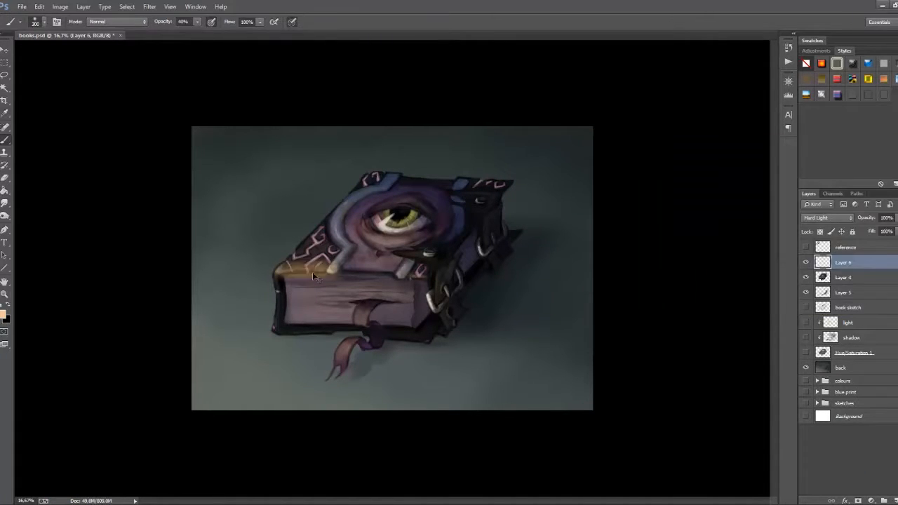
{"action": "left_click_drag", "start_coordinate": [316, 277], "coordinate": [421, 273]}
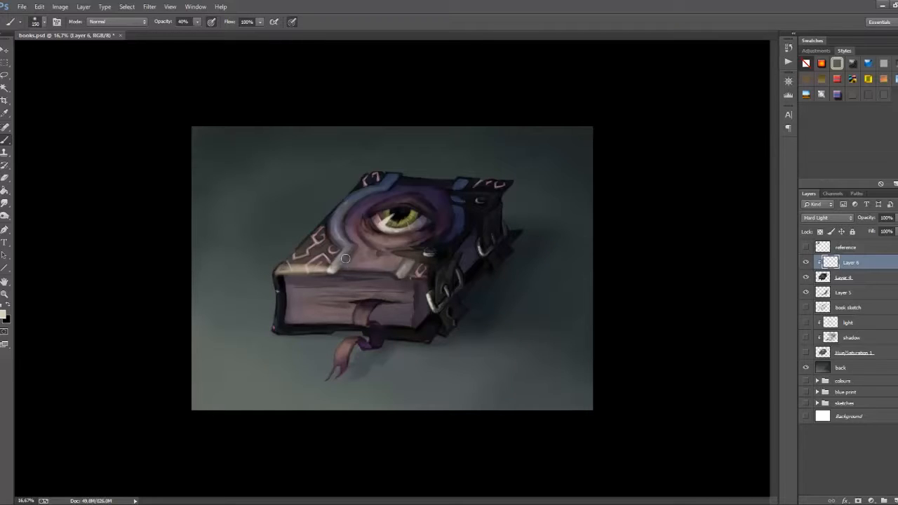
Move the painting layer higher in the layer stack and adjust its settings
{"action": "left_click_drag", "start_coordinate": [345, 259], "coordinate": [322, 273]}
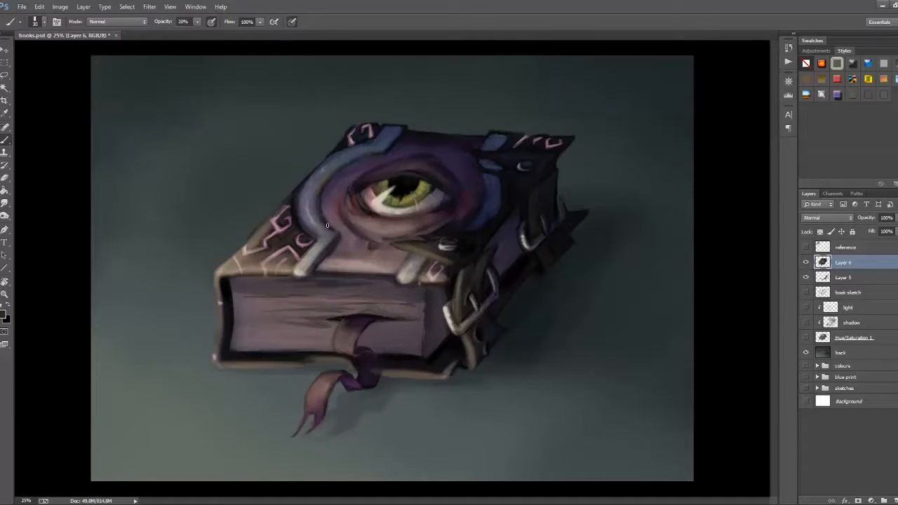
{"action": "left_click", "coordinate": [827, 217]}
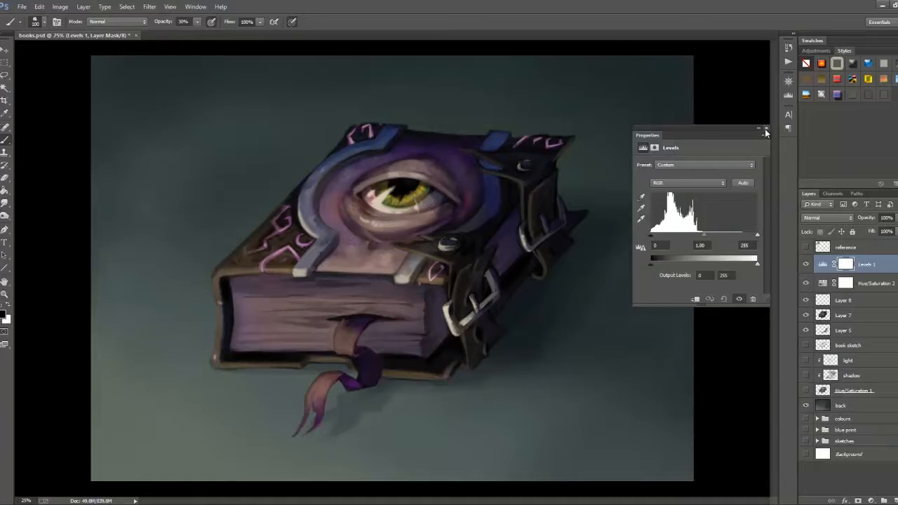
Close the Levels adjustment properties after tweaking contrast
{"action": "left_click", "coordinate": [766, 135]}
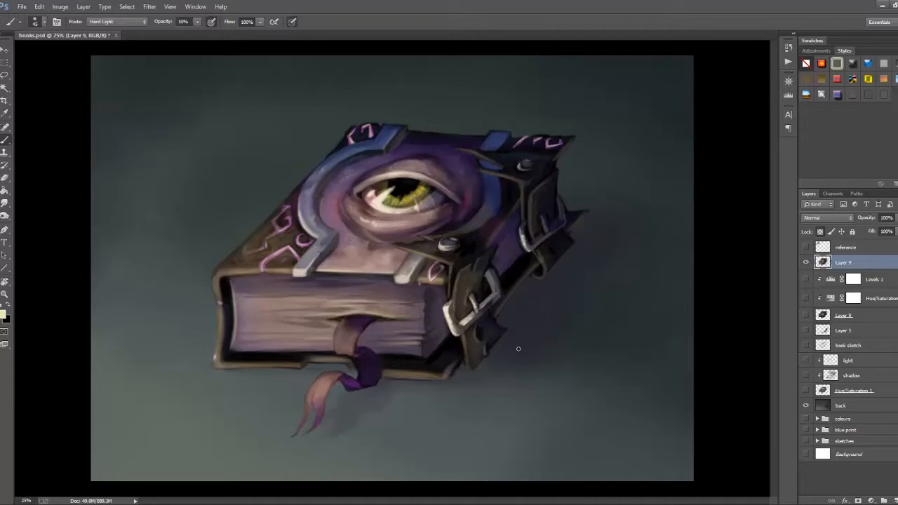
Use the menu bar while preparing the new highlight layer
{"action": "left_click", "coordinate": [115, 21]}
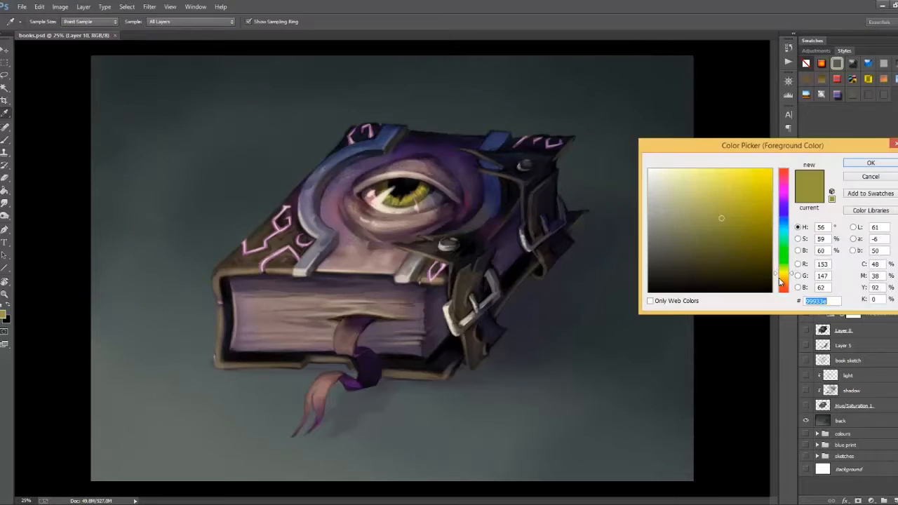
Choose an olive-yellow as the foreground painting colour
{"action": "left_click", "coordinate": [870, 162]}
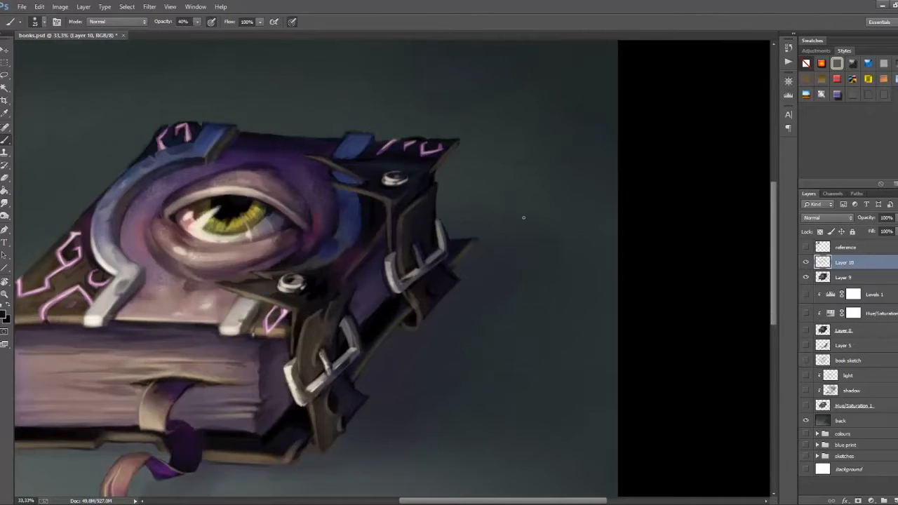
Use the menu bar while refining the metal fitting highlights
{"action": "left_click", "coordinate": [115, 21]}
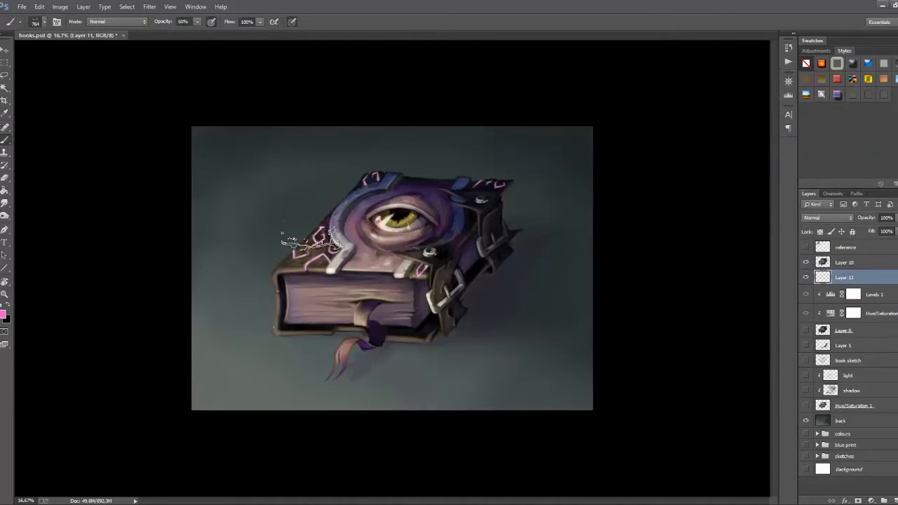
Create the haze layer and set its blend mode to Luminosity
{"action": "left_click", "coordinate": [36, 23]}
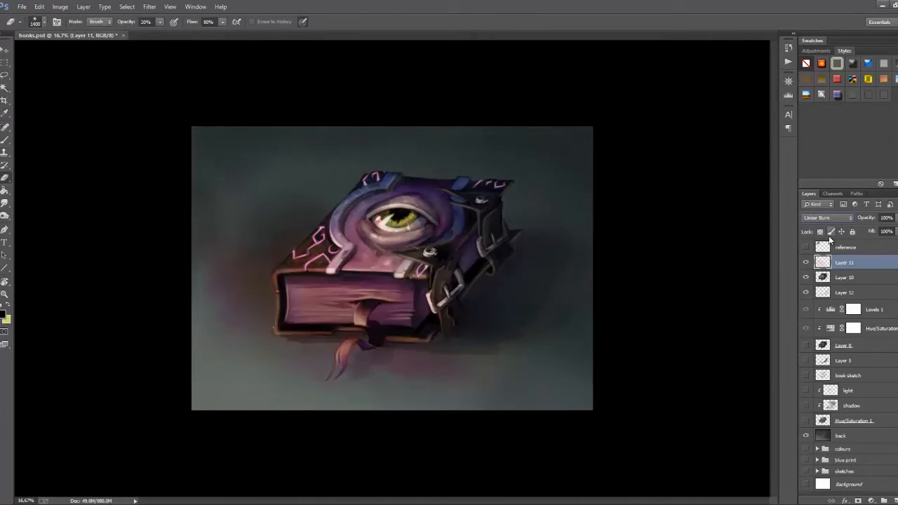
{"action": "left_click", "coordinate": [827, 217]}
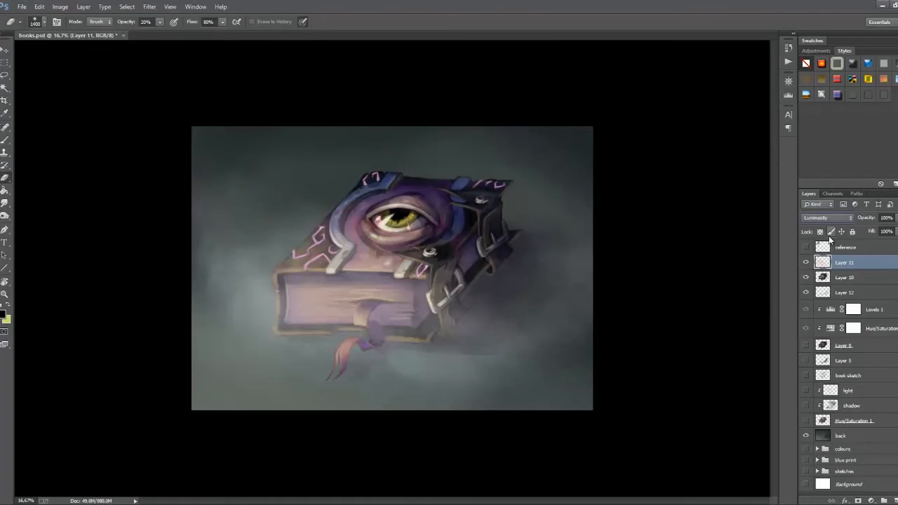
{"action": "left_click", "coordinate": [826, 218]}
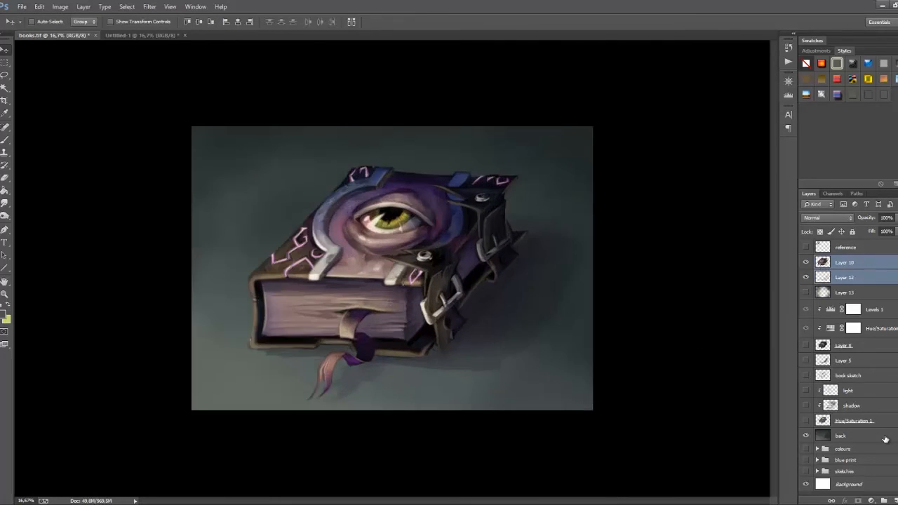
Select the 'back' background layer to begin refining the backdrop
{"action": "left_click", "coordinate": [841, 435]}
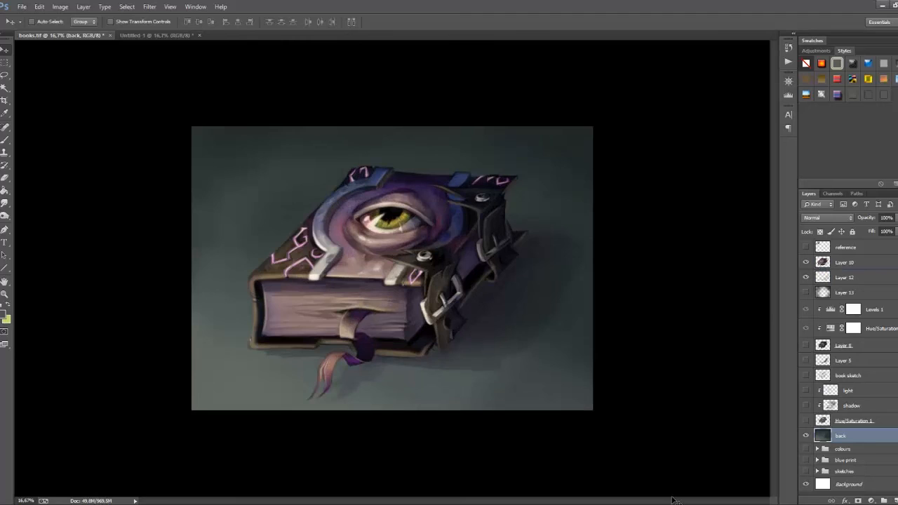